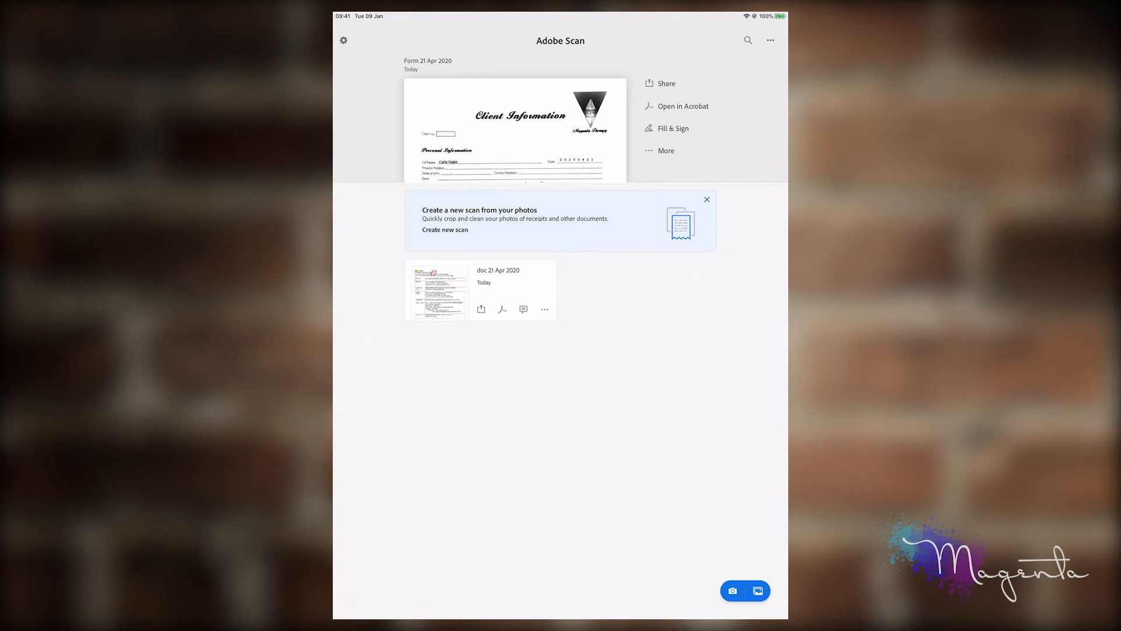
- Start a new camera scan of the notebook diagram from the home screen
{"action": "left_click", "coordinate": [733, 591]}
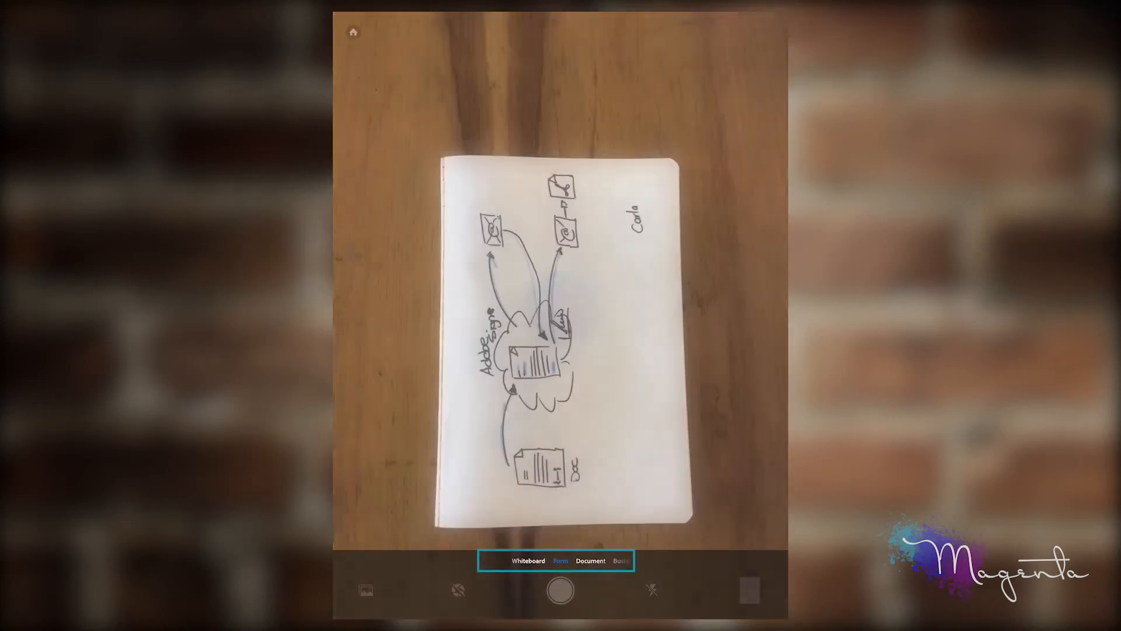
- Capture the notebook diagram in Whiteboard mode and bring the page up for review
{"action": "left_click", "coordinate": [561, 560]}
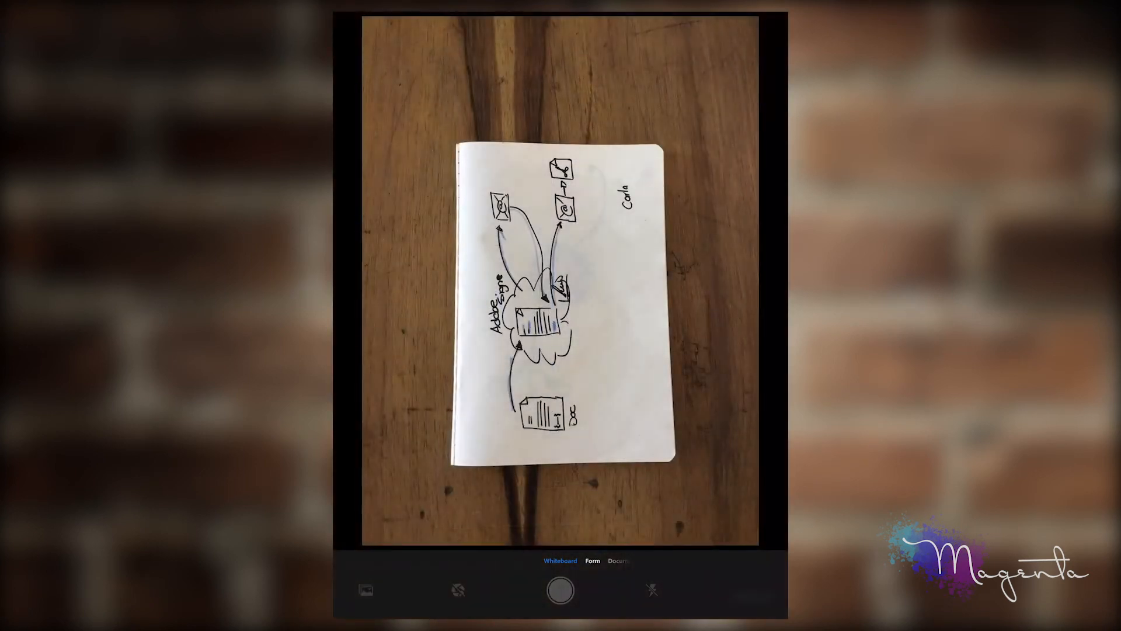
{"action": "left_click", "coordinate": [560, 589]}
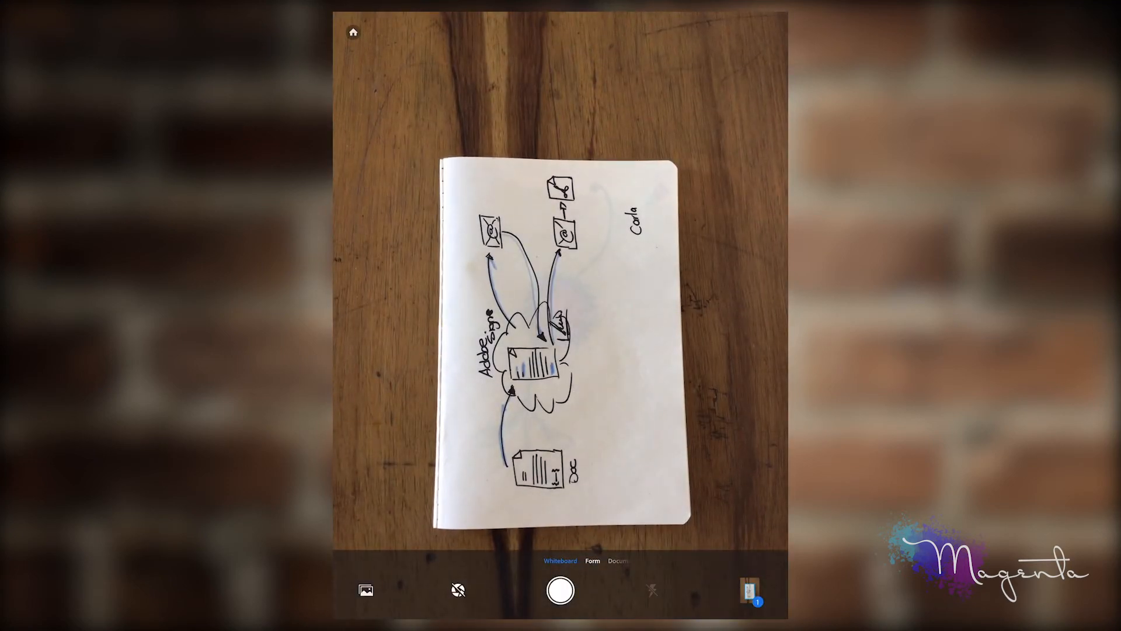
{"action": "left_click", "coordinate": [560, 590]}
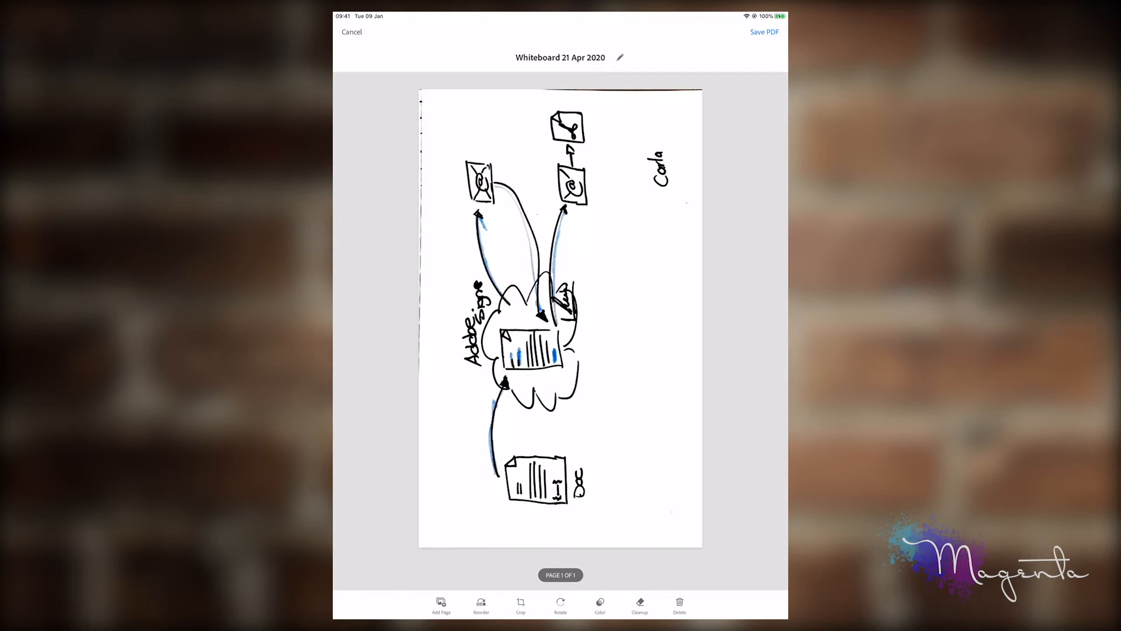
- Review the 'Whiteboard 21 Apr 2020' page and begin Cleanup to erase stray marks
{"action": "left_click", "coordinate": [559, 58]}
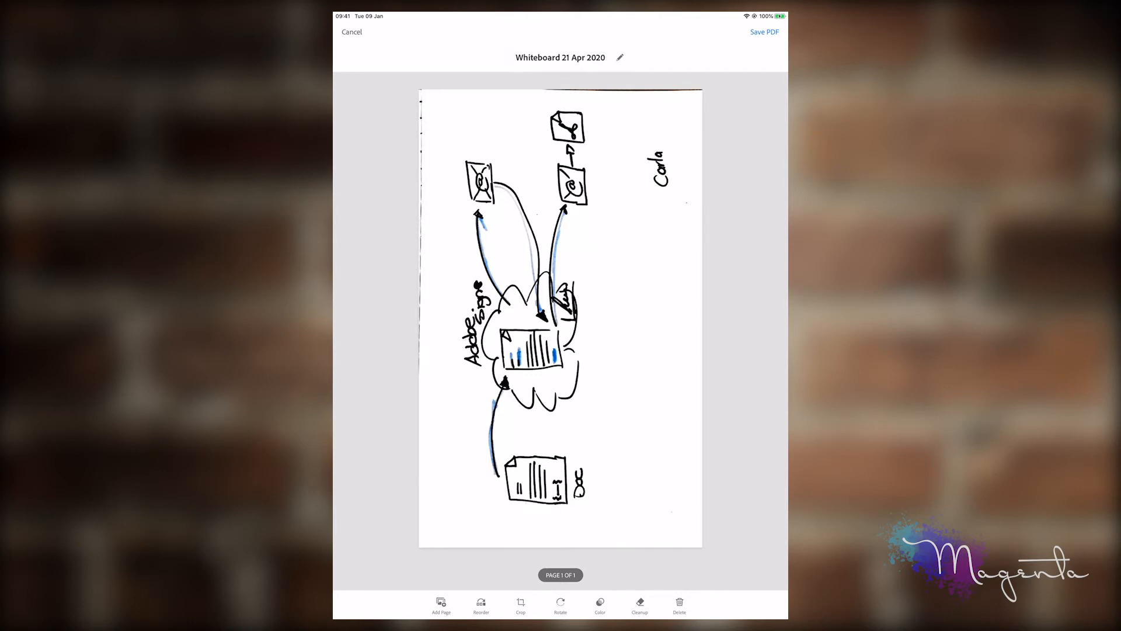
{"action": "left_click", "coordinate": [639, 603]}
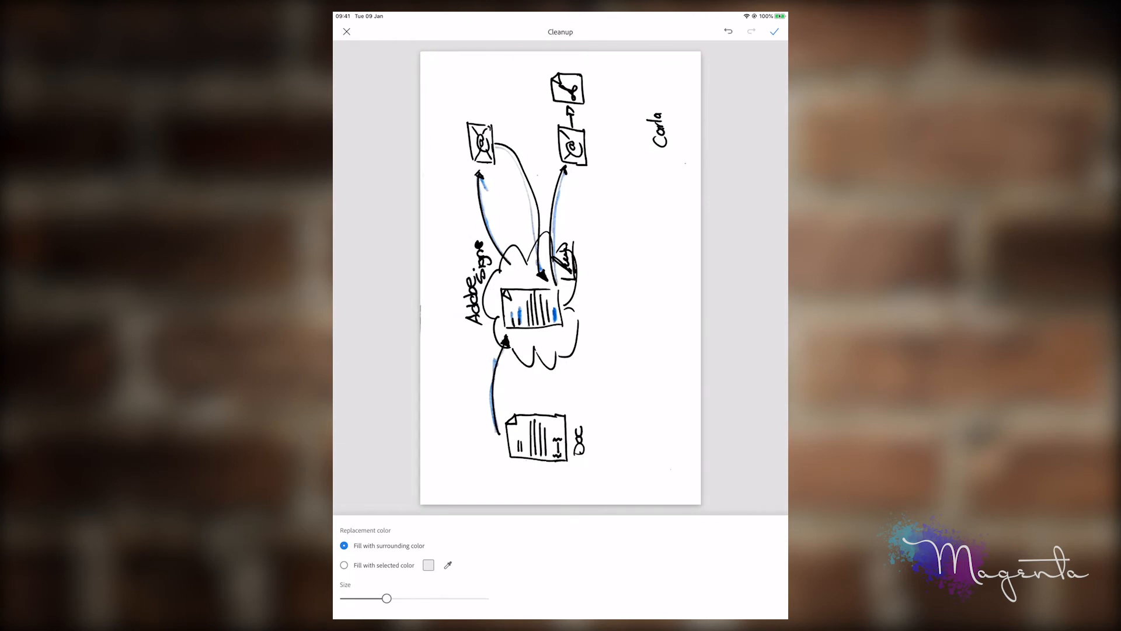
- Erase the handwritten name from the upper right, then rotate the page to landscape
{"action": "left_click", "coordinate": [655, 129]}
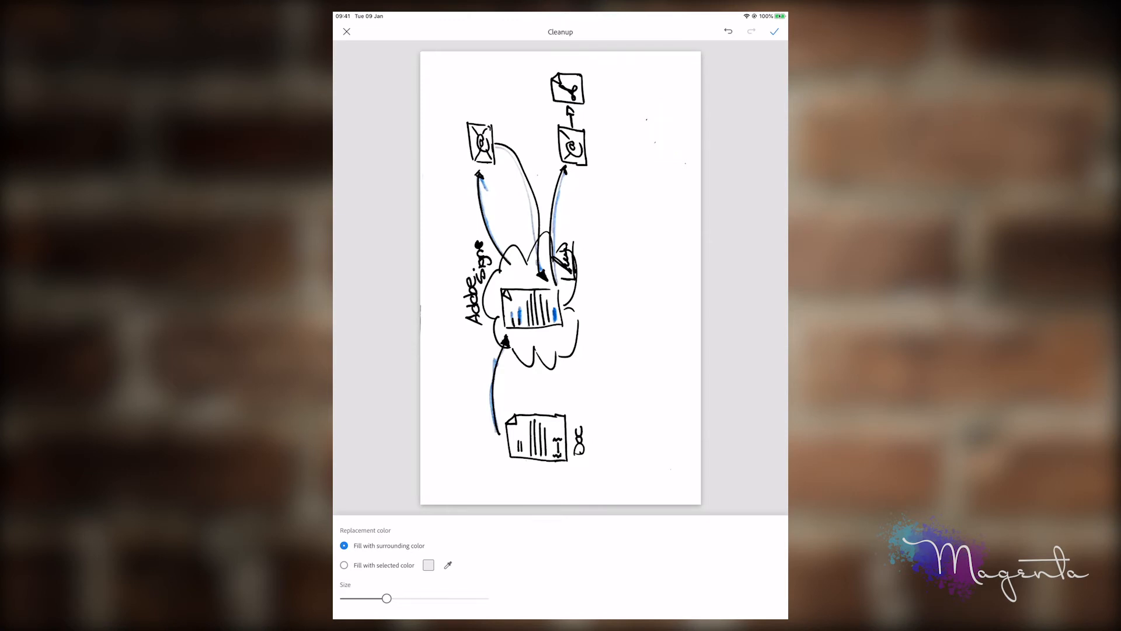
{"action": "left_click", "coordinate": [773, 31]}
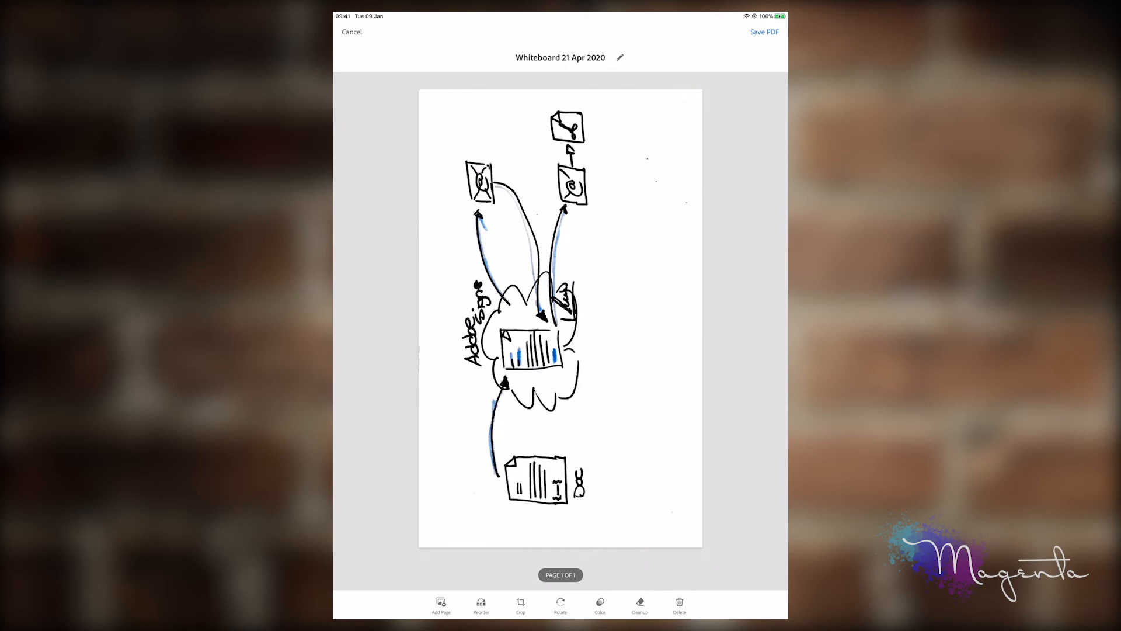
{"action": "left_click", "coordinate": [560, 604]}
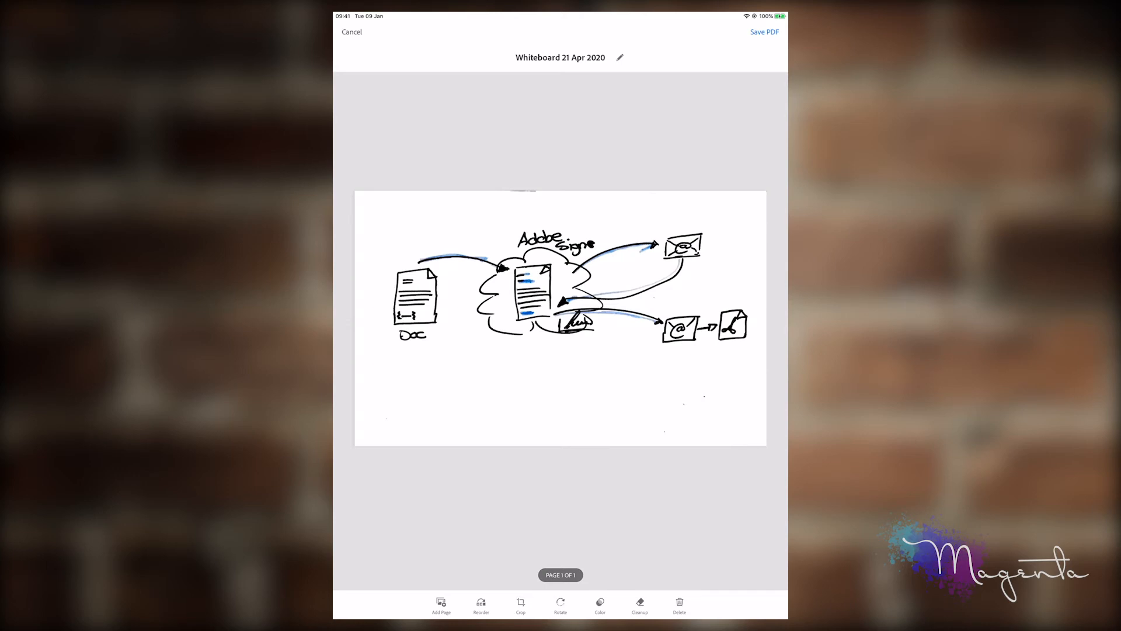
- Crop the landscape page tightly around the diagram, removing the blank margins
{"action": "left_click", "coordinate": [521, 604]}
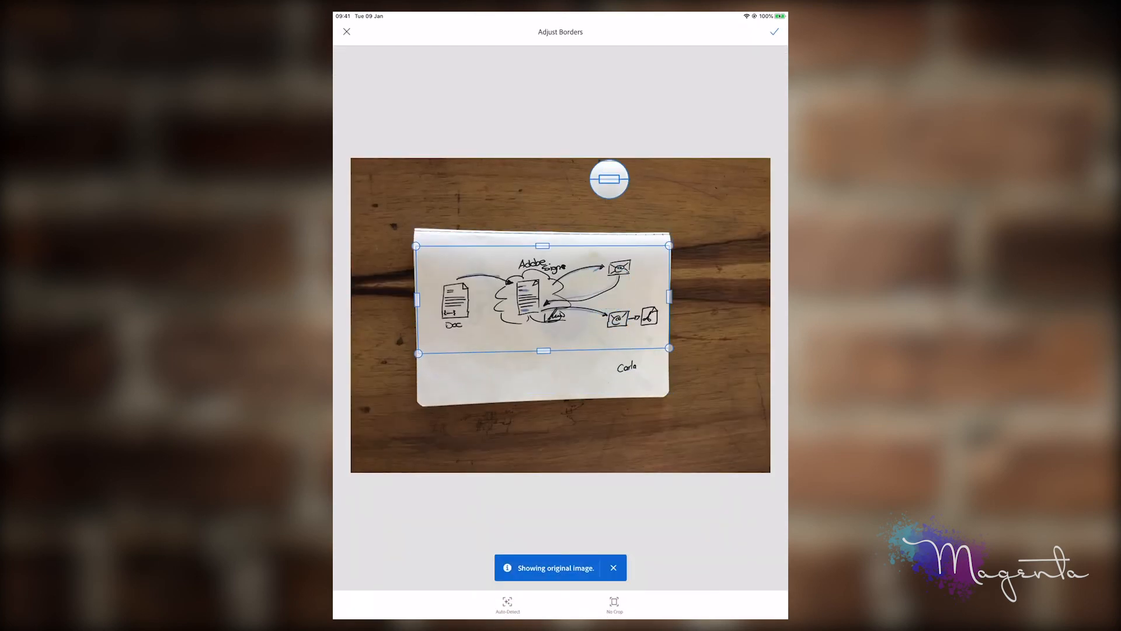
{"action": "left_click", "coordinate": [774, 32]}
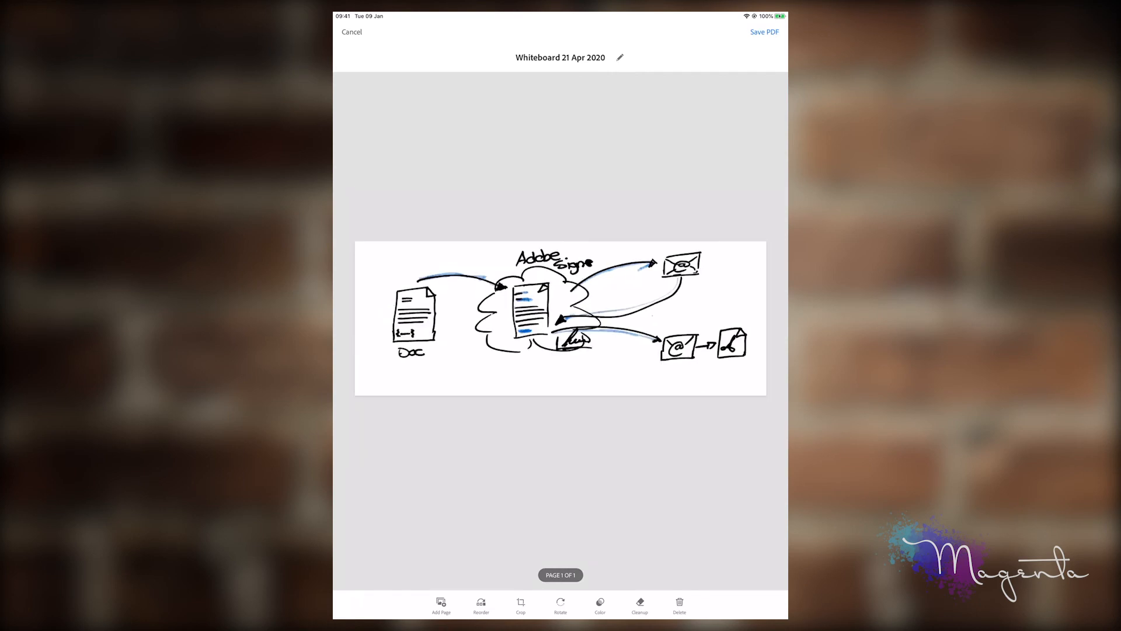
- Save the cropped whiteboard scan as a PDF so it uploads to Document Cloud
{"action": "left_click", "coordinate": [764, 32]}
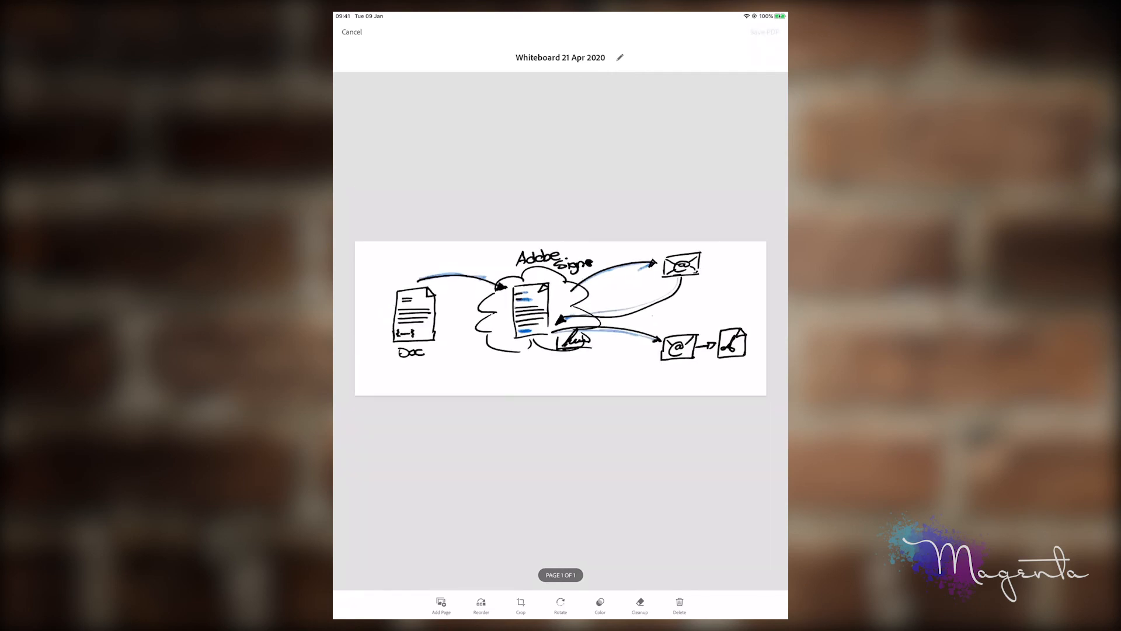
{"action": "left_click", "coordinate": [764, 32]}
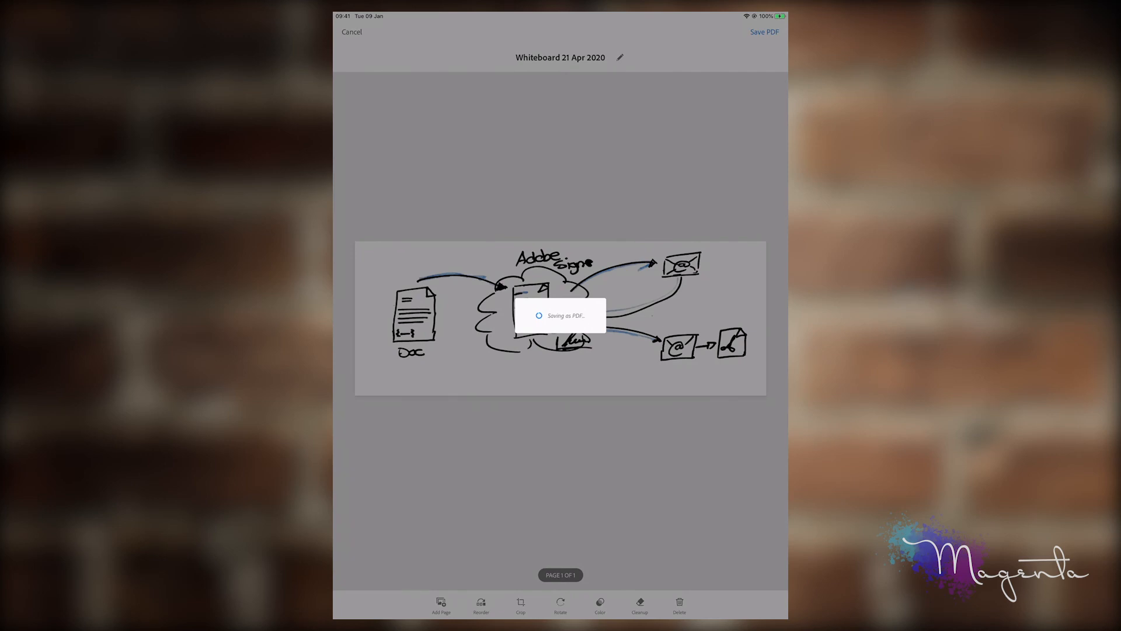
{"action": "left_click", "coordinate": [764, 32]}
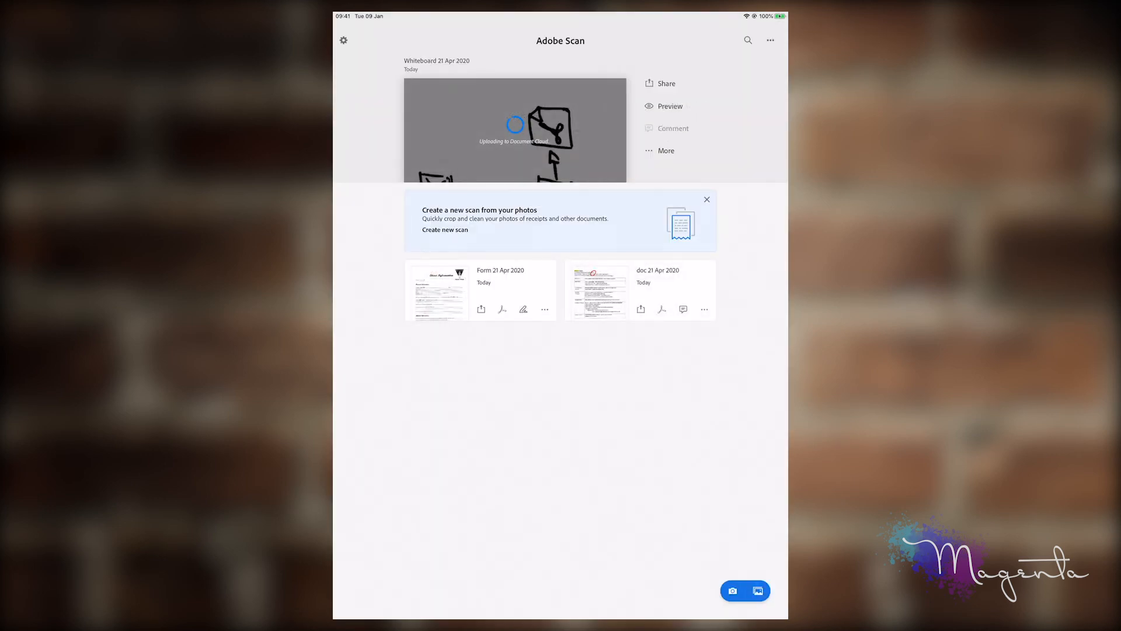